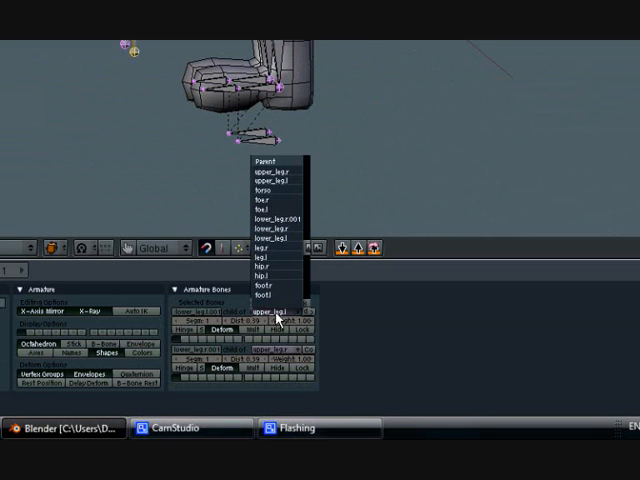
{"action": "mouse_move", "coordinate": [268, 194]}
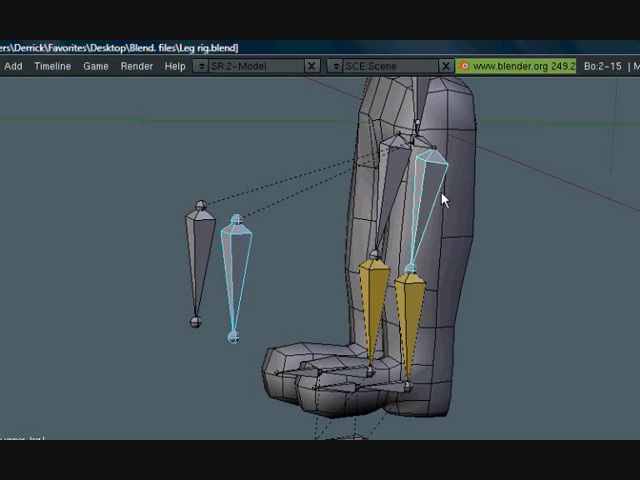
Step: Position the IK knee target and foot bones for each leg in Edit Mode
{"action": "left_click", "coordinate": [444, 200]}
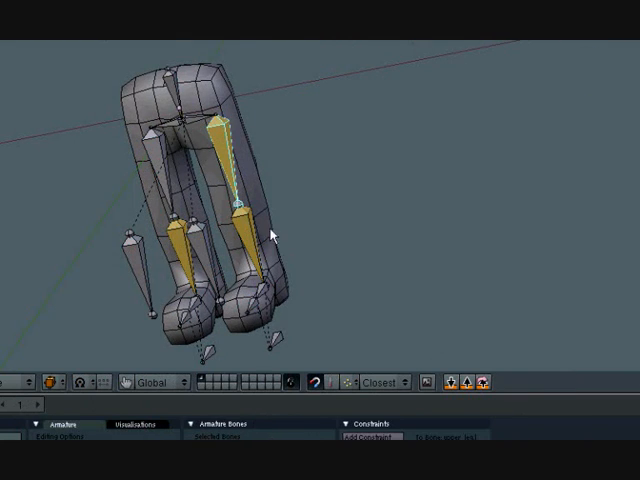
{"action": "mouse_move", "coordinate": [262, 324]}
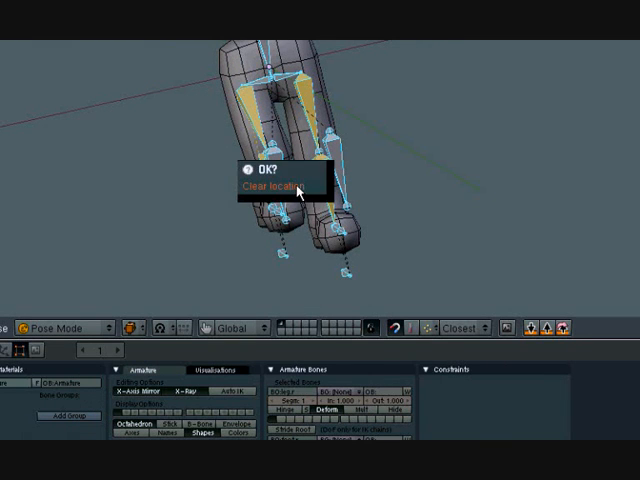
Step: Clear the leg bones' pose transforms, confirming the popup
{"action": "left_click", "coordinate": [270, 186]}
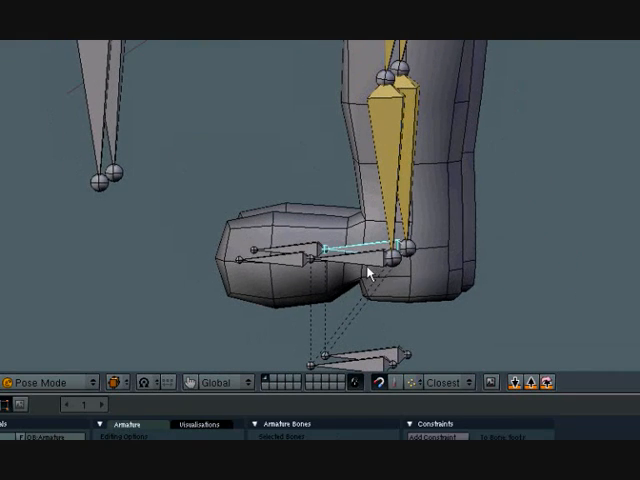
Step: Add the knee target bones and adjust them in the Armature Bones panel
{"action": "left_click", "coordinate": [40, 380]}
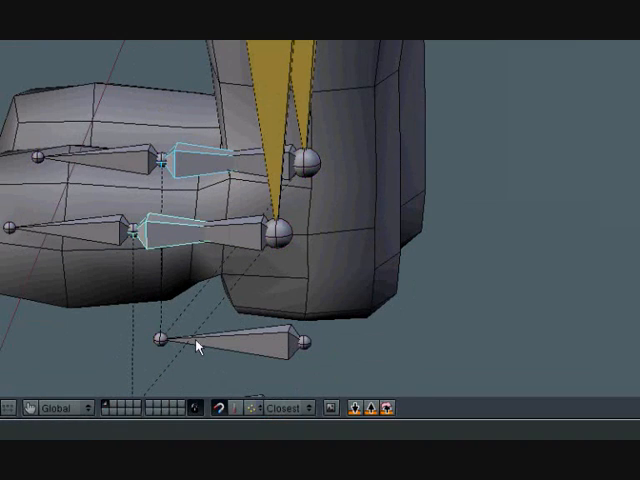
{"action": "left_click", "coordinate": [236, 348]}
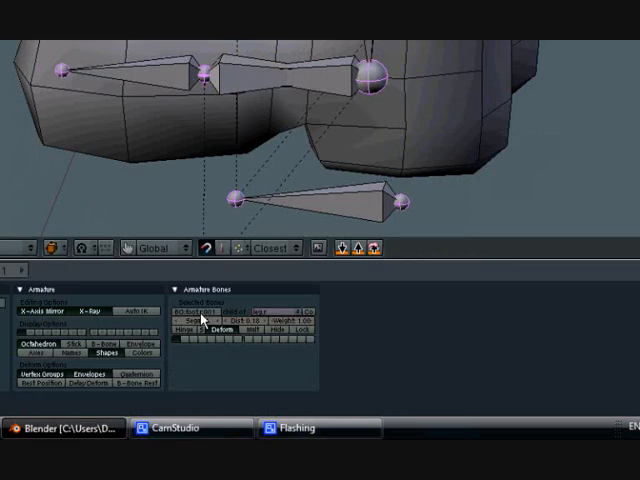
{"action": "mouse_move", "coordinate": [360, 334]}
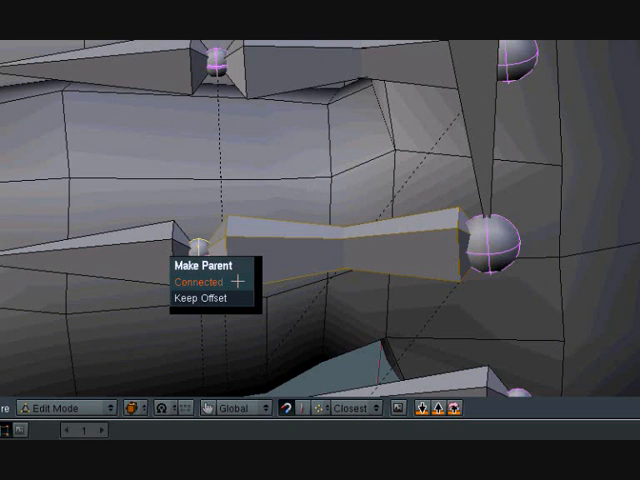
Step: Parent the foot bone to the leg bone with Keep Offset, then enter weight painting
{"action": "left_click", "coordinate": [198, 284]}
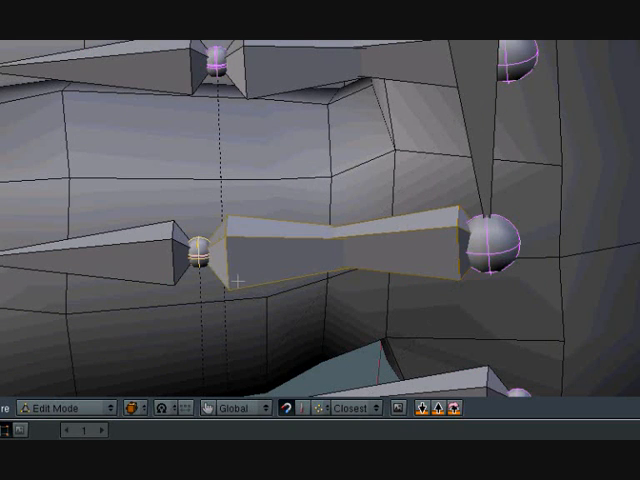
{"action": "left_click", "coordinate": [44, 408]}
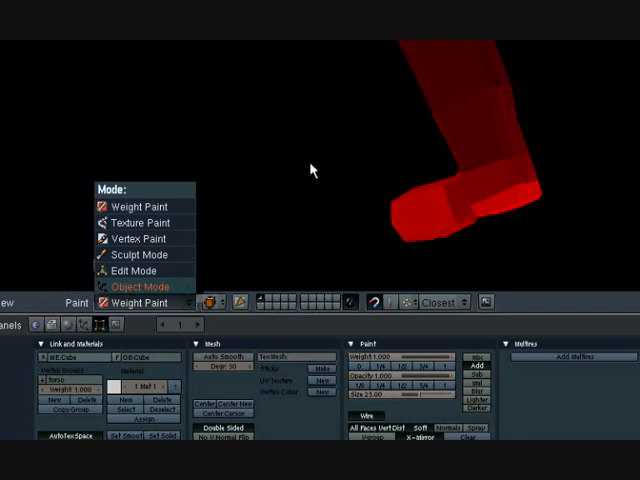
Step: Switch the 3D view back to Object Mode from weight painting
{"action": "left_click", "coordinate": [144, 284]}
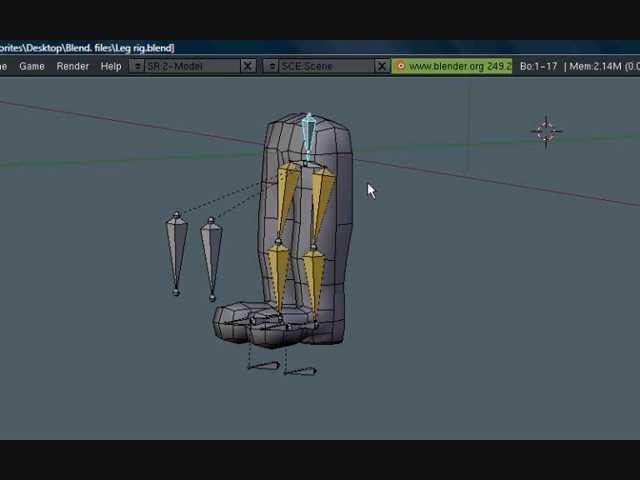
{"action": "mouse_move", "coordinate": [364, 196]}
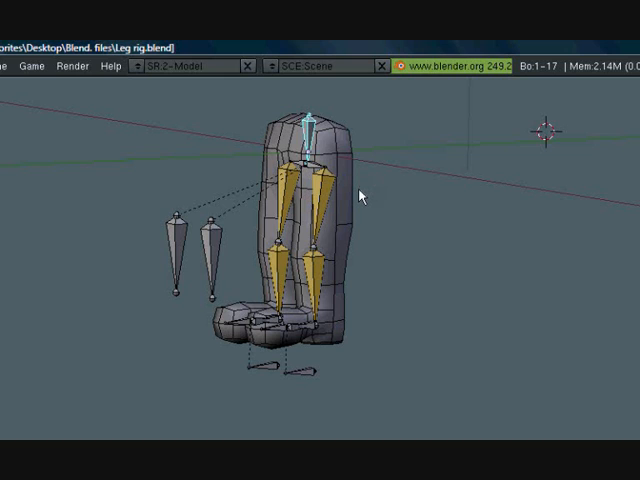